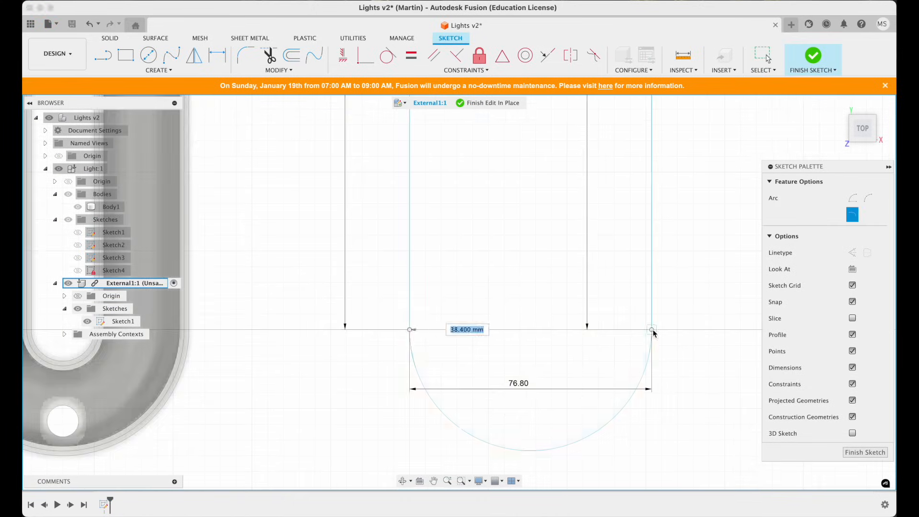
Step: Finish editing the diffuser in place so the slot ring and rounded solid body sit side by side
click(814, 56)
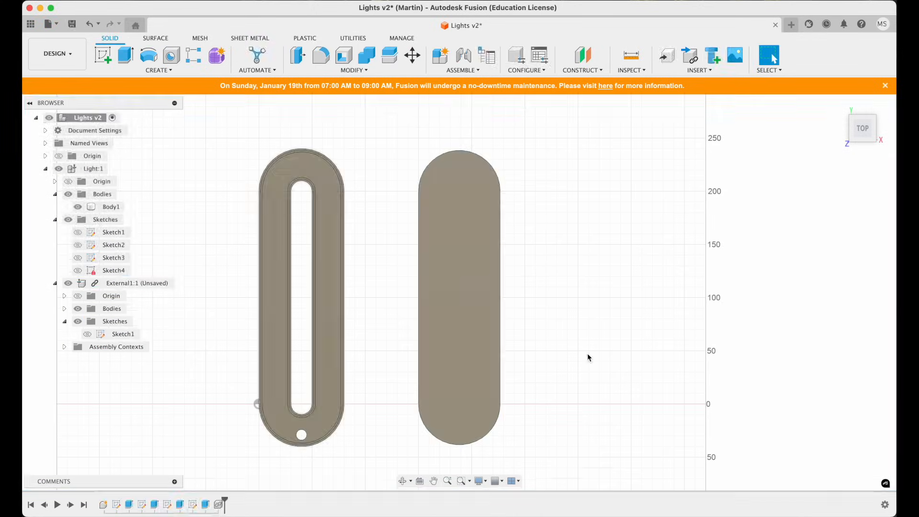